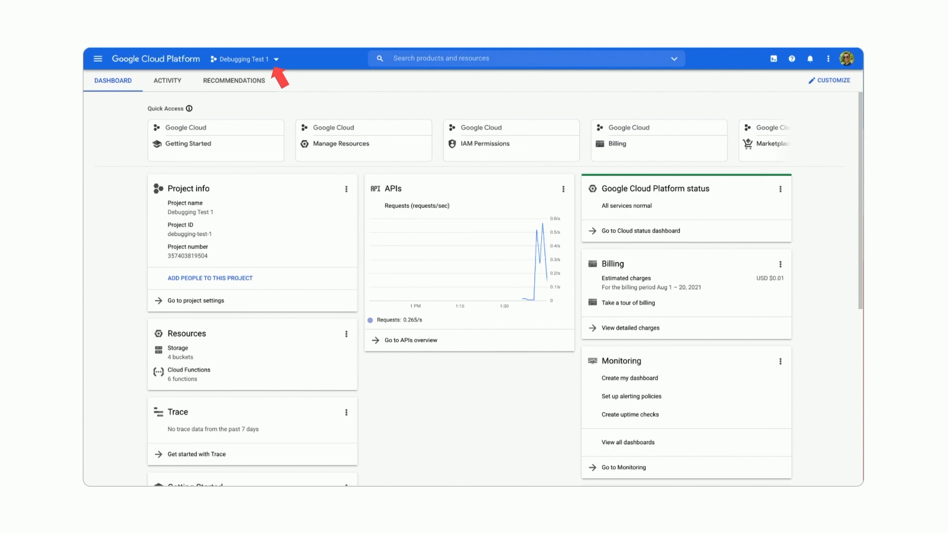
- Reveal the main navigation menu with Monitoring and Logging pages listed
{"action": "left_click", "coordinate": [98, 58]}
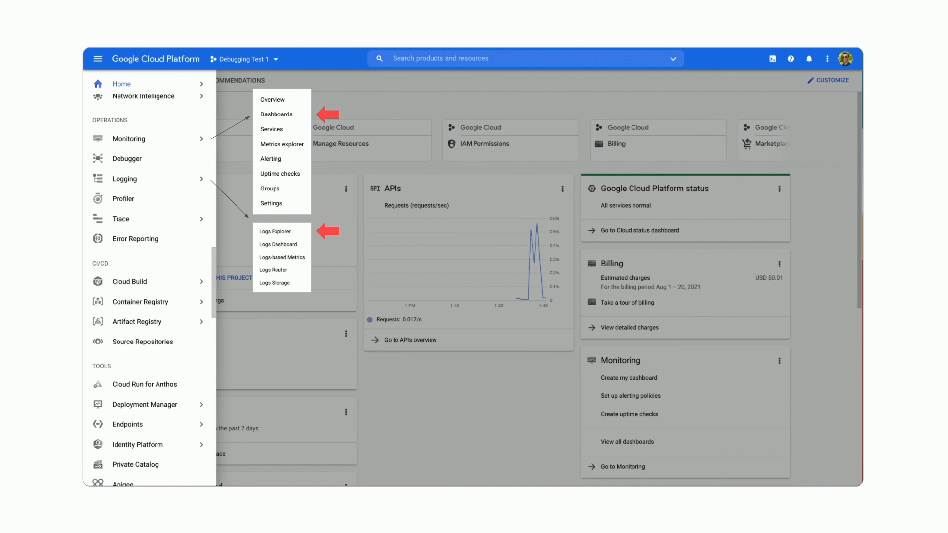
- Go to Monitoring's Dashboards Overview listing App Engine, Cloud Storage and Smarthome Analytics
{"action": "left_click", "coordinate": [276, 115]}
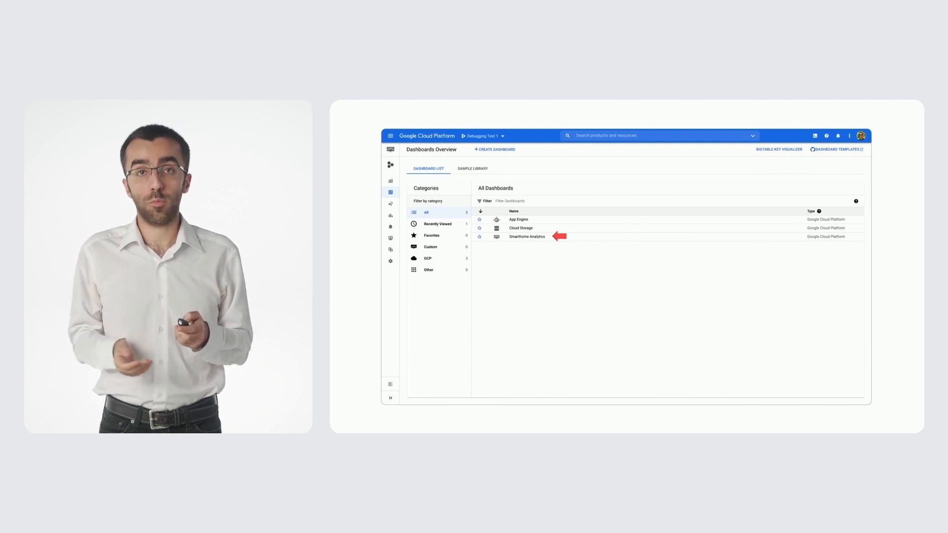
- Show the Smarthome Analytics dashboard's request count, success rate, latency and error charts
{"action": "left_click", "coordinate": [528, 236]}
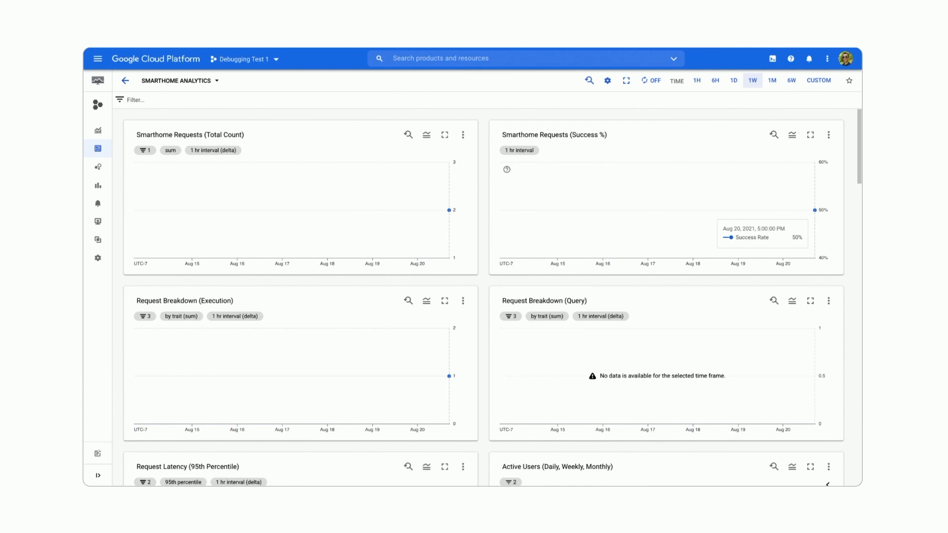
{"action": "scroll", "scroll_direction": "down", "scroll_amount": 3}
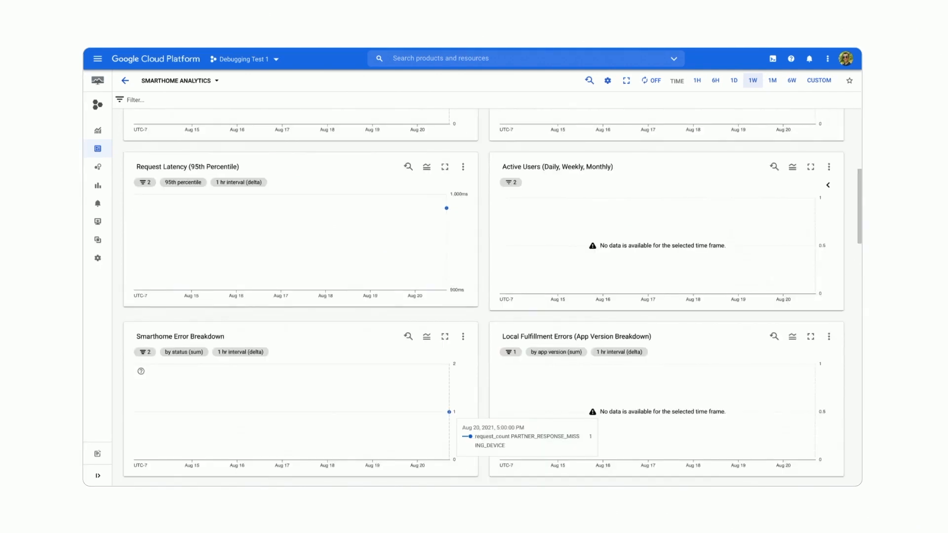